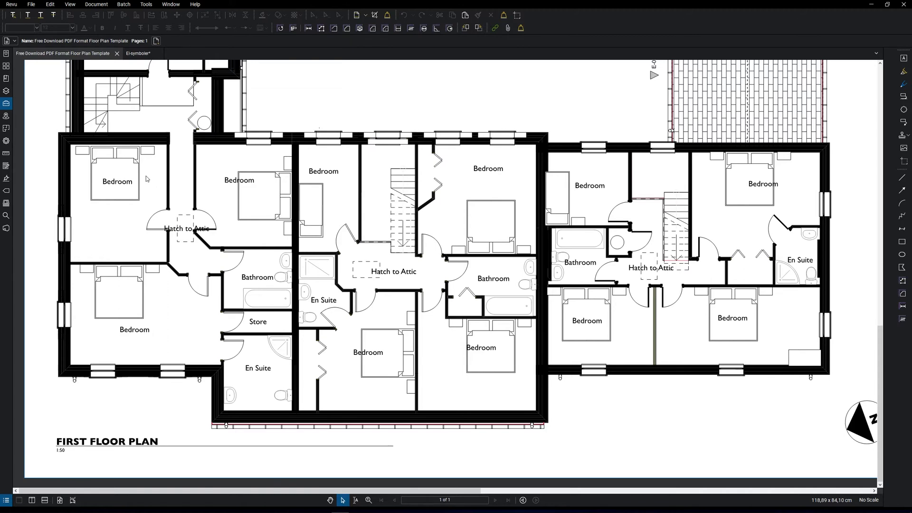
mouse_move(160, 195)
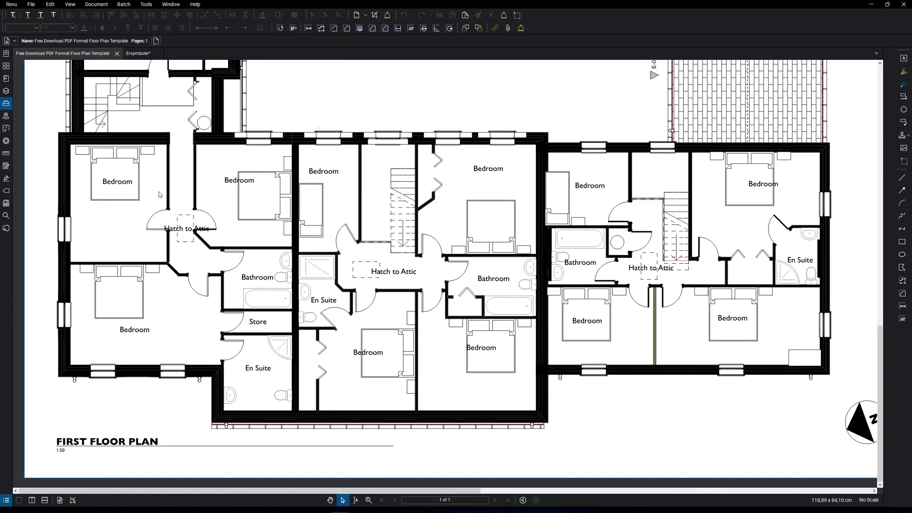
Show the Tool Chest panel and expand its dropdown list of tool sets.
left_click(6, 104)
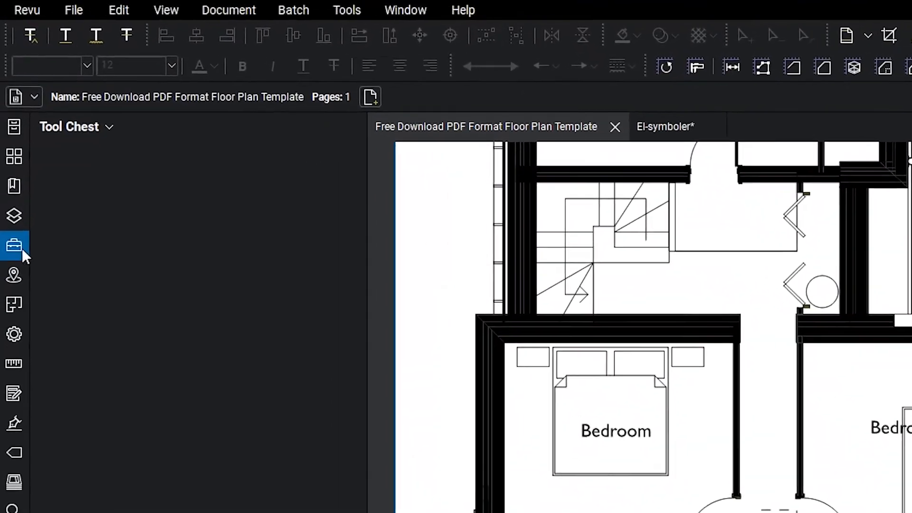
left_click(75, 127)
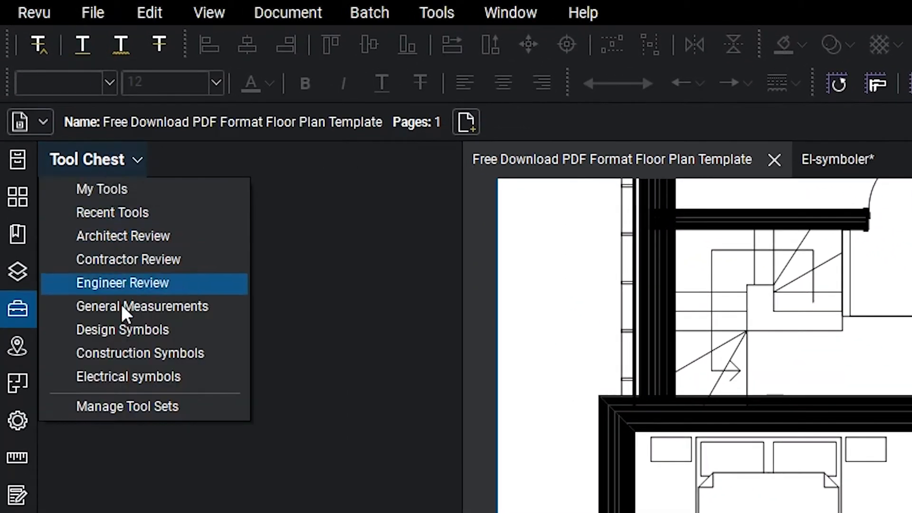
mouse_move(131, 417)
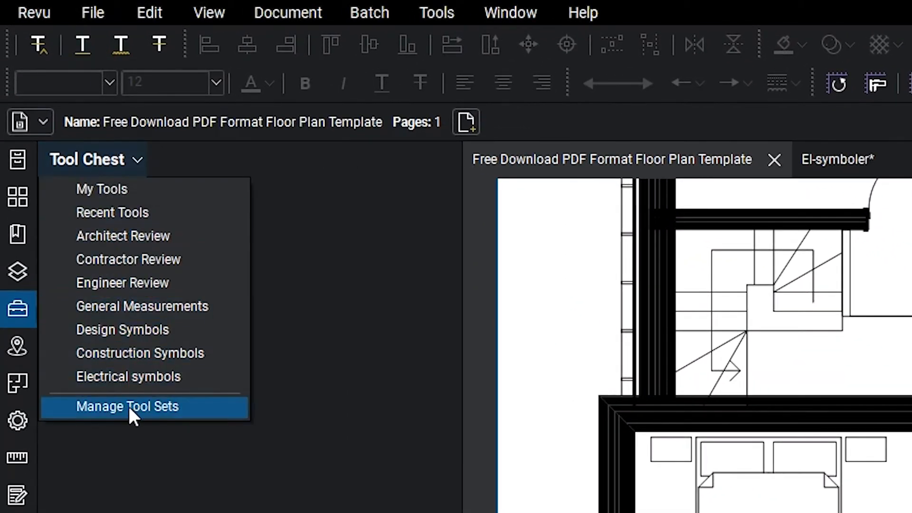
In Manage Tool Sets, add a new tool set titled 'Electrical symbols'.
left_click(126, 406)
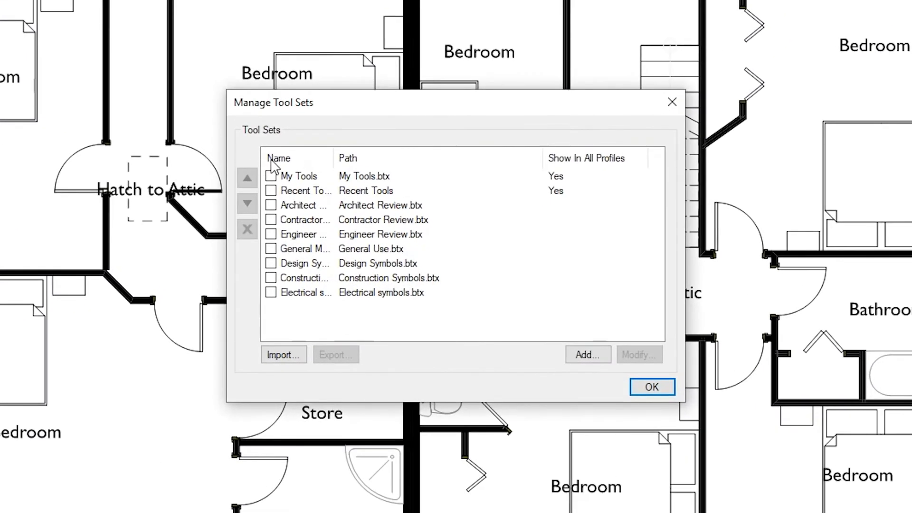
left_click(270, 176)
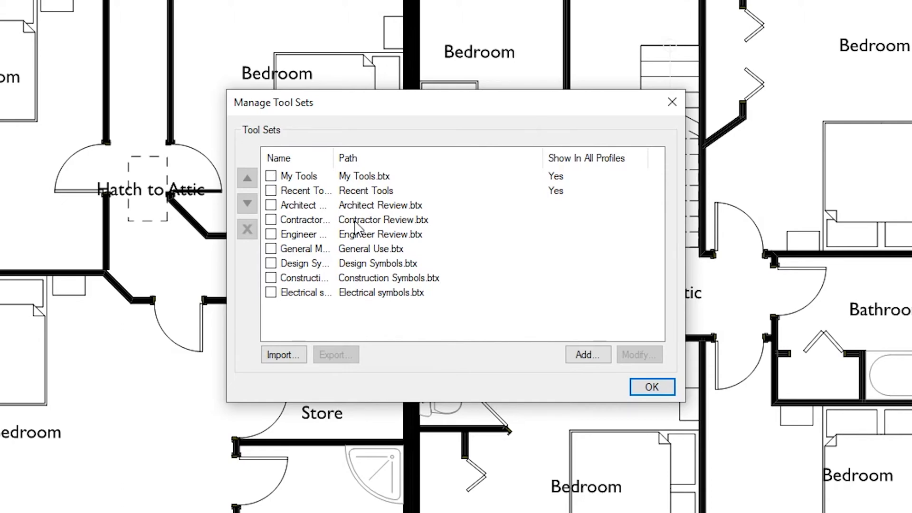
left_click(587, 354)
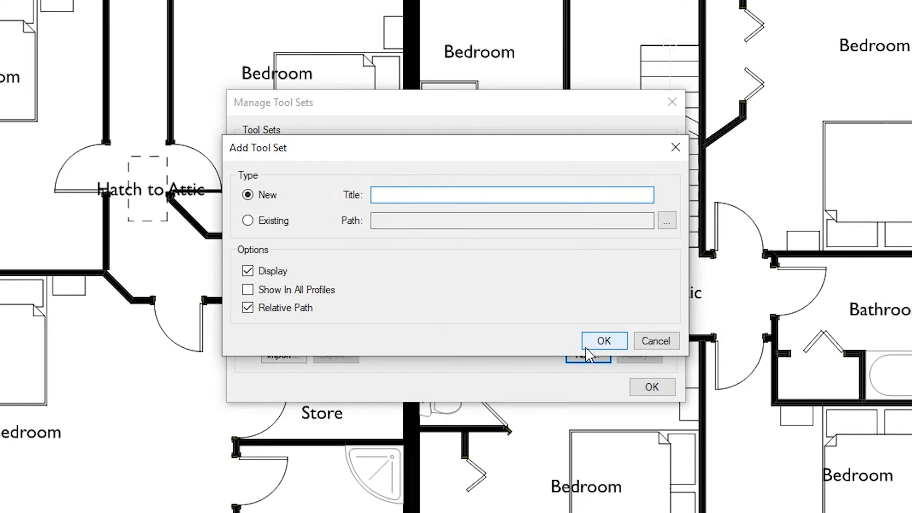
type("Ele")
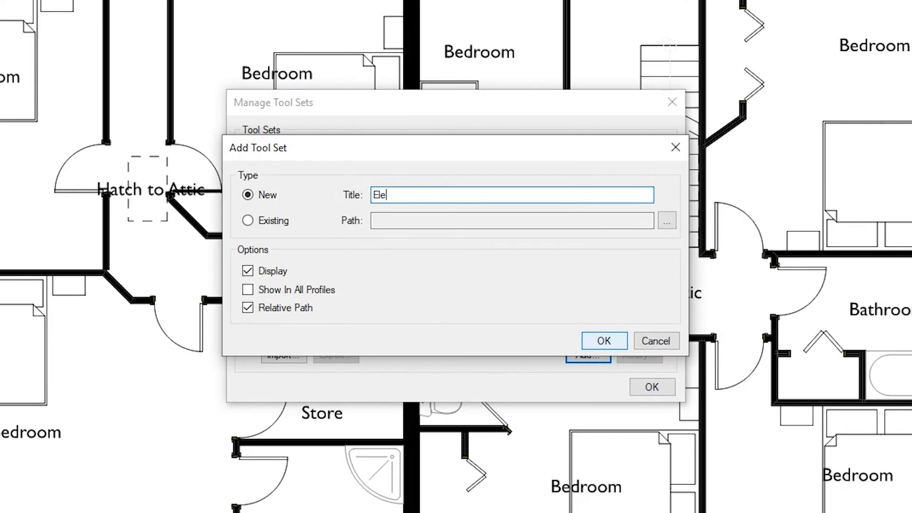
type("ctrical sy")
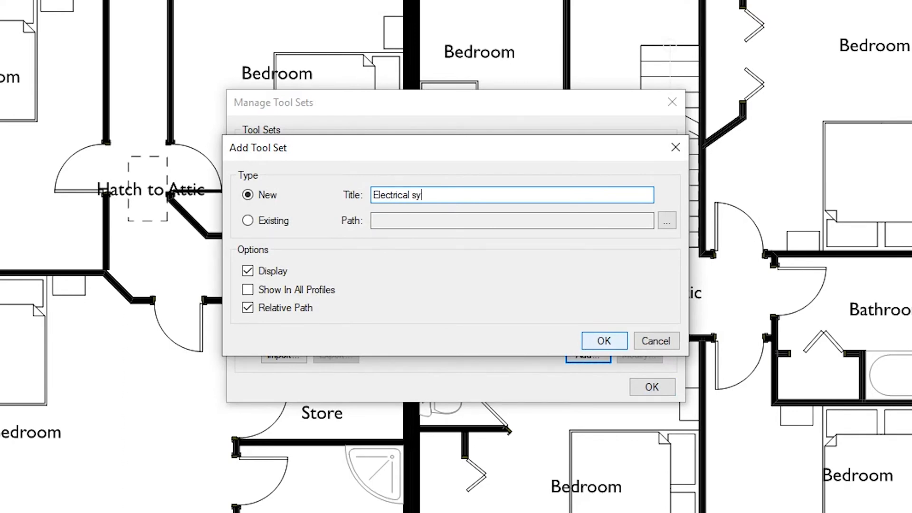
type("mbols")
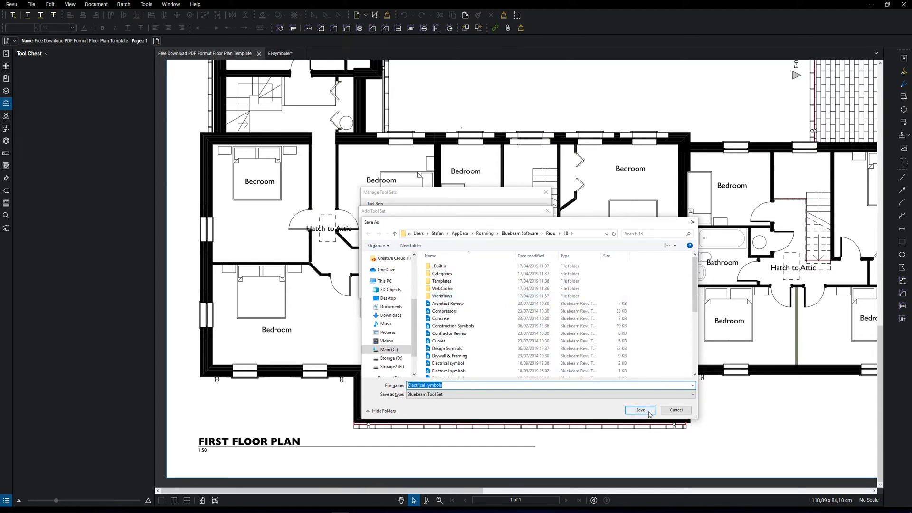
Save the Electrical symbols tool set, replacing the existing file.
left_click(640, 409)
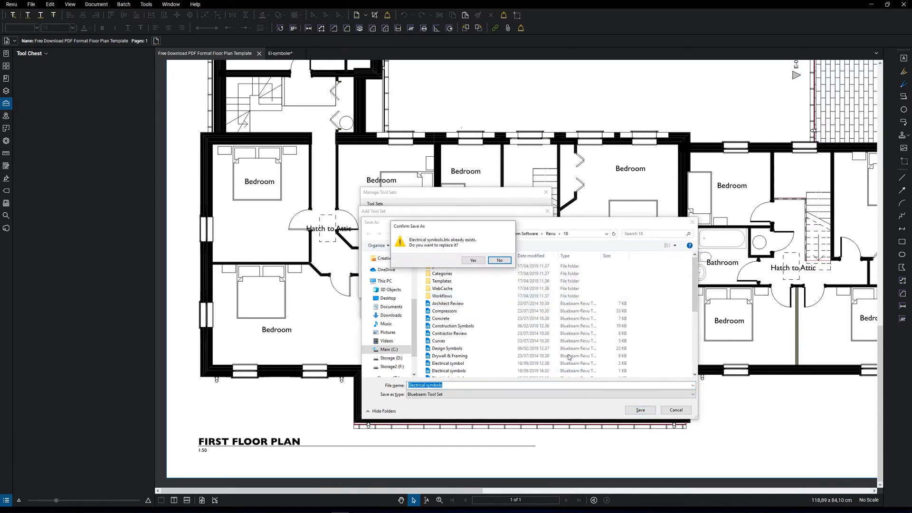
left_click(472, 260)
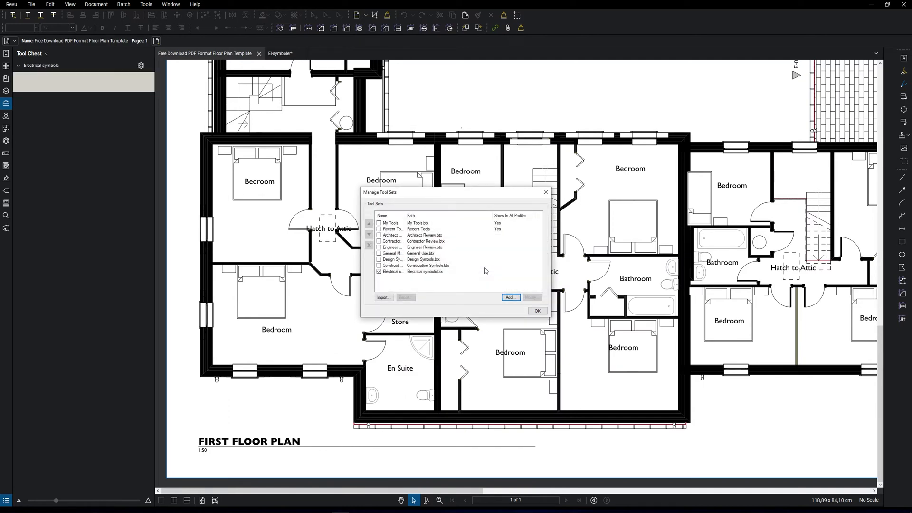
mouse_move(490, 271)
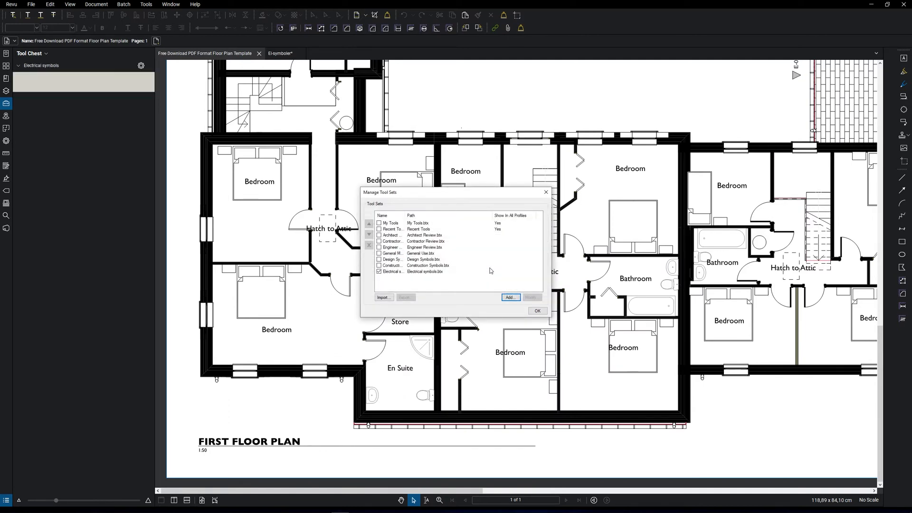
left_click(537, 311)
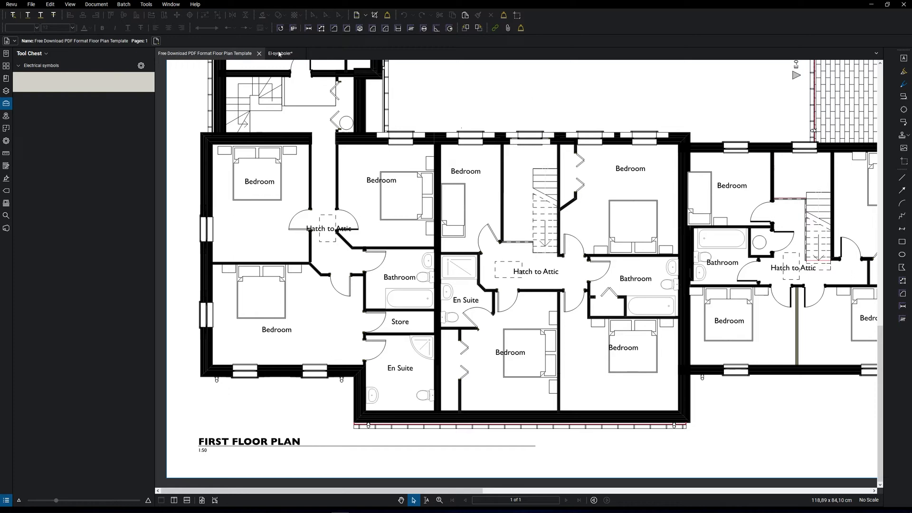
Bring the El-symboler PDF with its electrical symbols to the front.
left_click(281, 52)
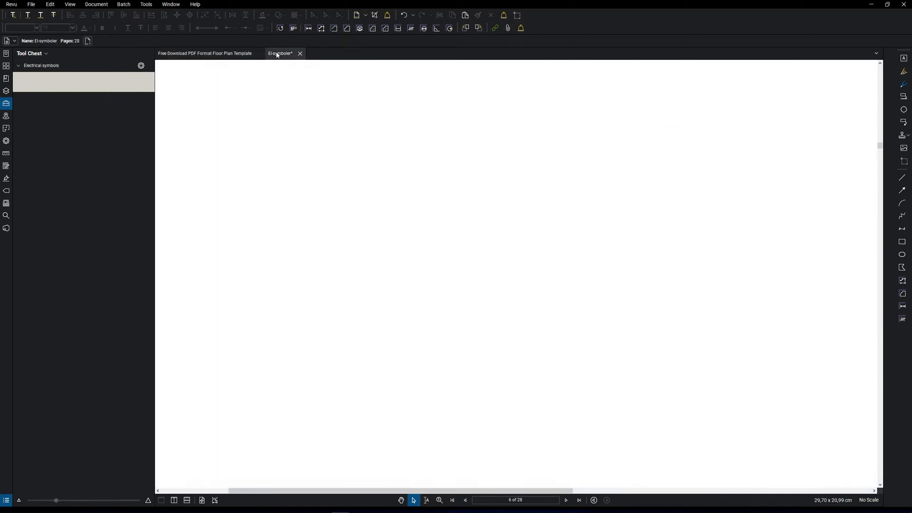
left_click(280, 52)
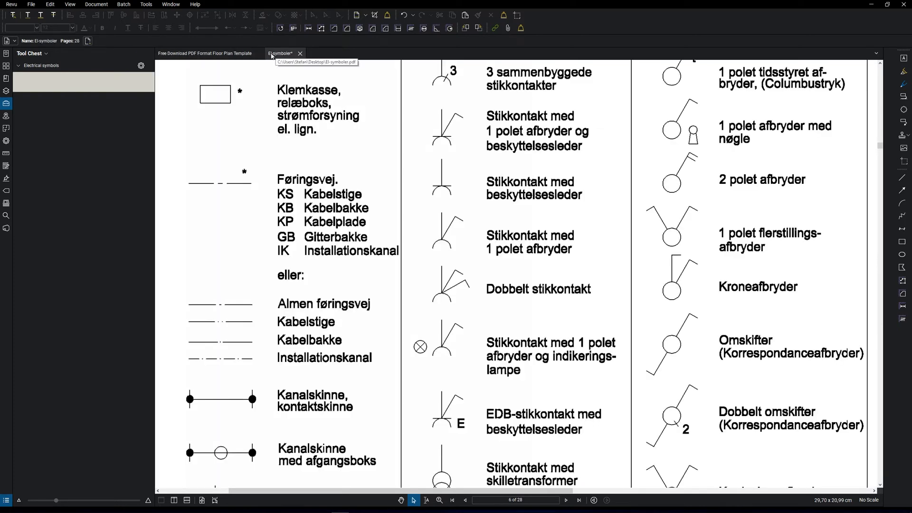
mouse_move(435, 167)
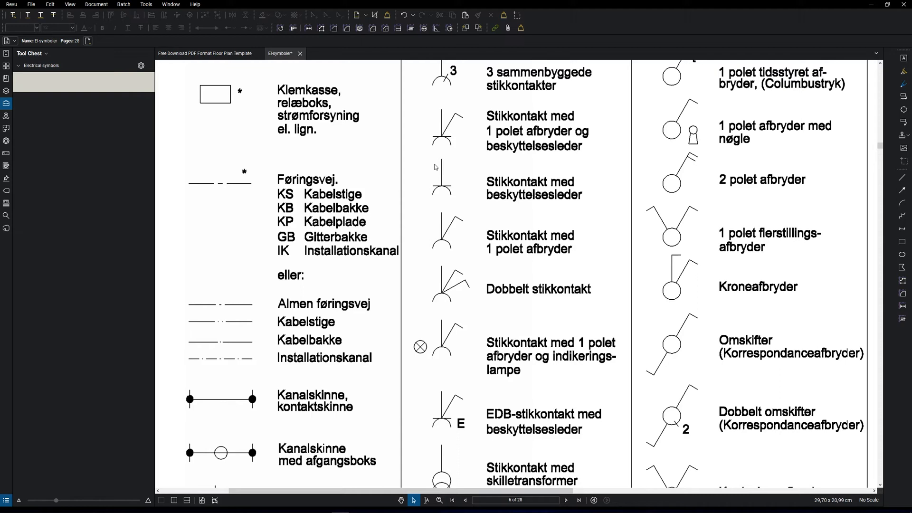
mouse_move(209, 46)
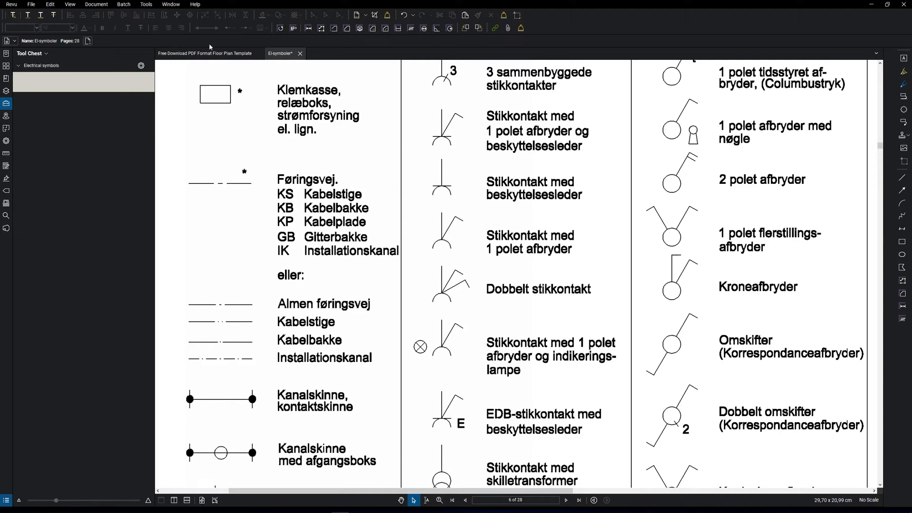
Apply luminosity/saturation/hue color processing to all pages, images included, at luminosity 80.
left_click(96, 4)
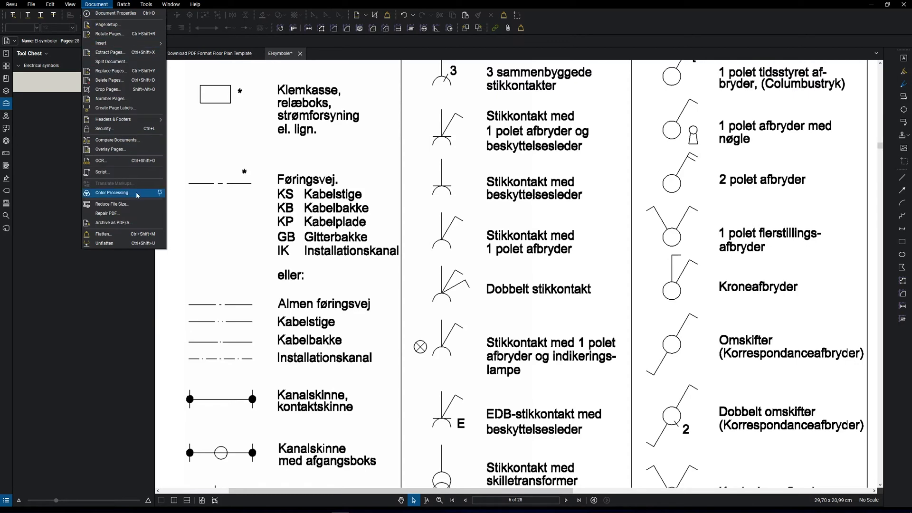
left_click(112, 193)
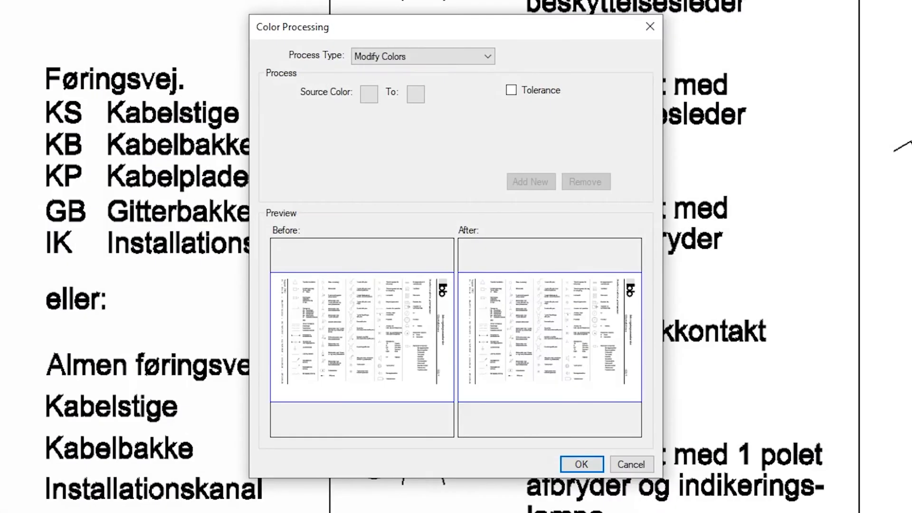
left_click(487, 56)
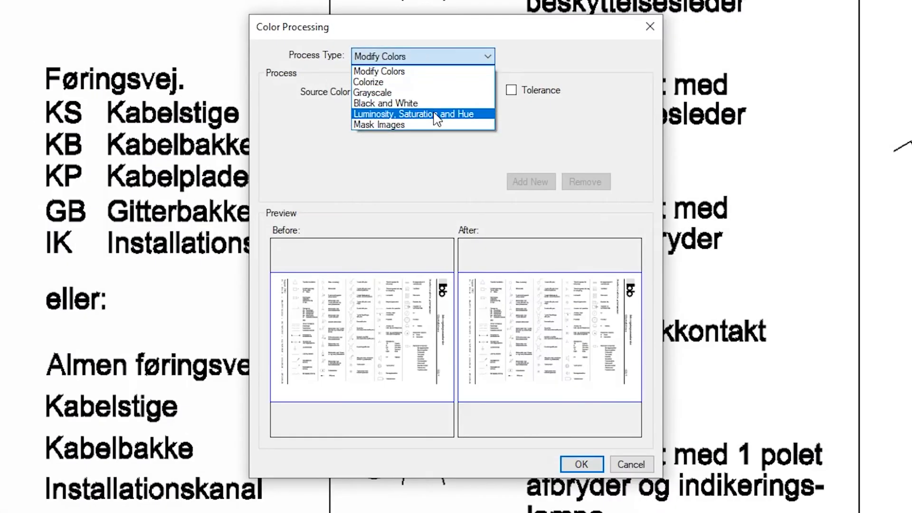
left_click(414, 113)
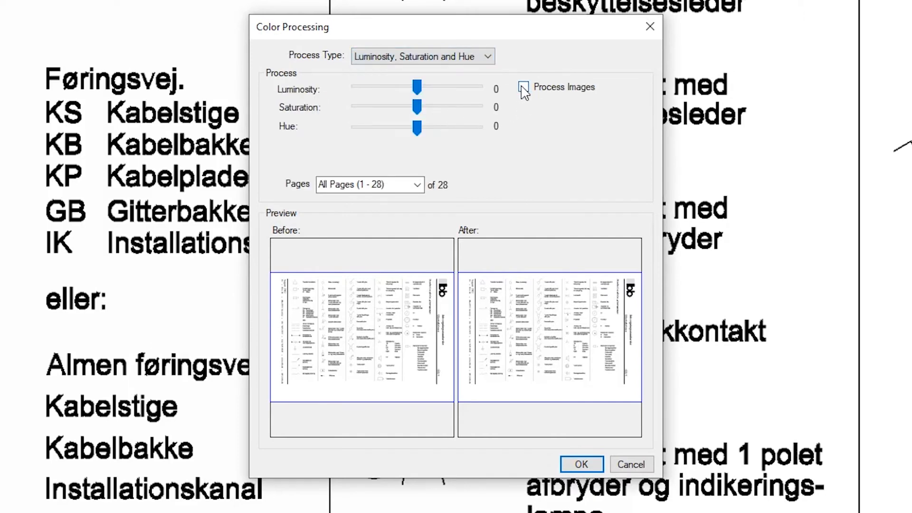
left_click(524, 87)
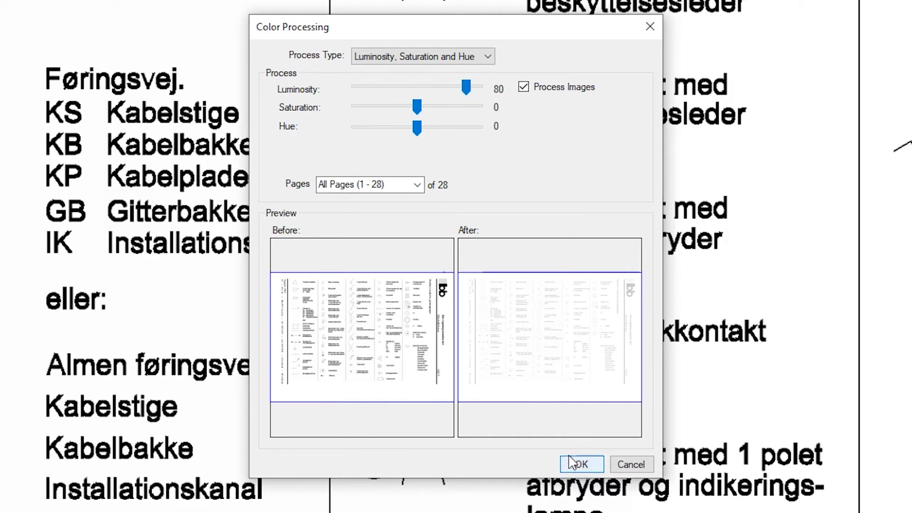
mouse_move(383, 331)
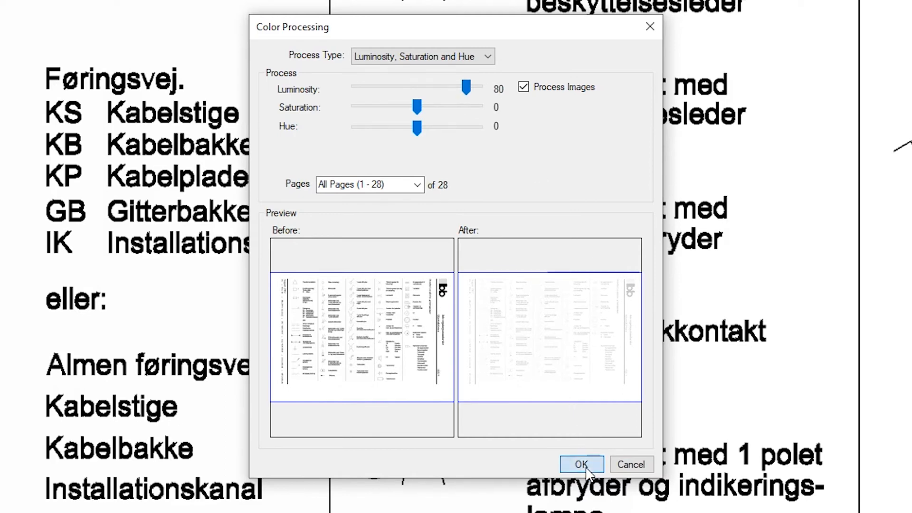
left_click(581, 465)
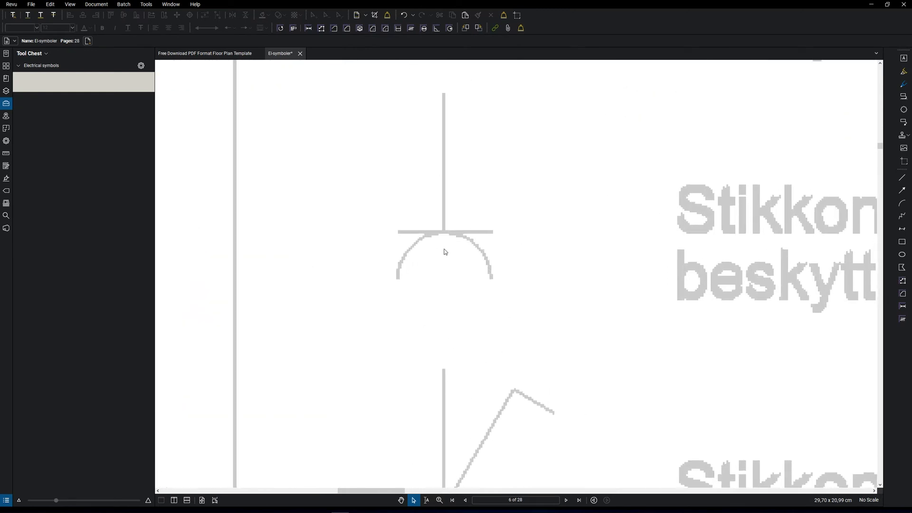
mouse_move(146, 4)
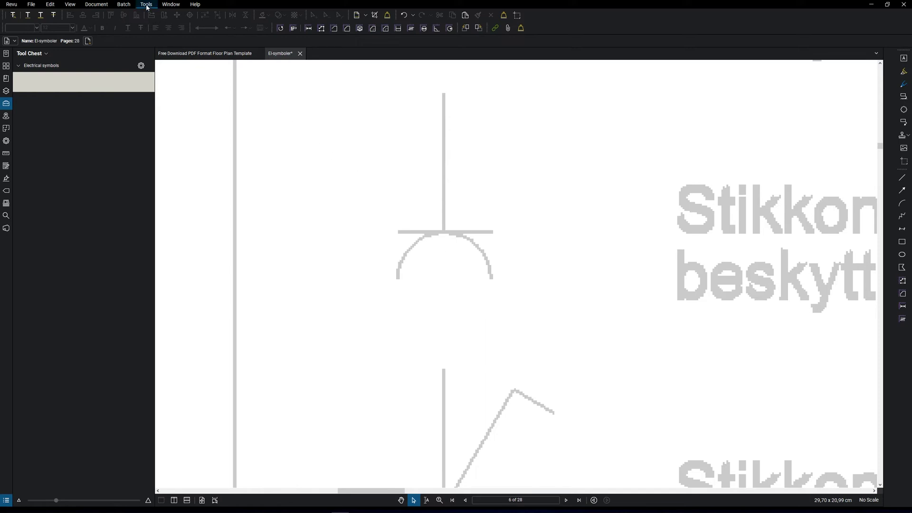
Draw a Shift-constrained black line over the socket's vertical stroke.
left_click(146, 5)
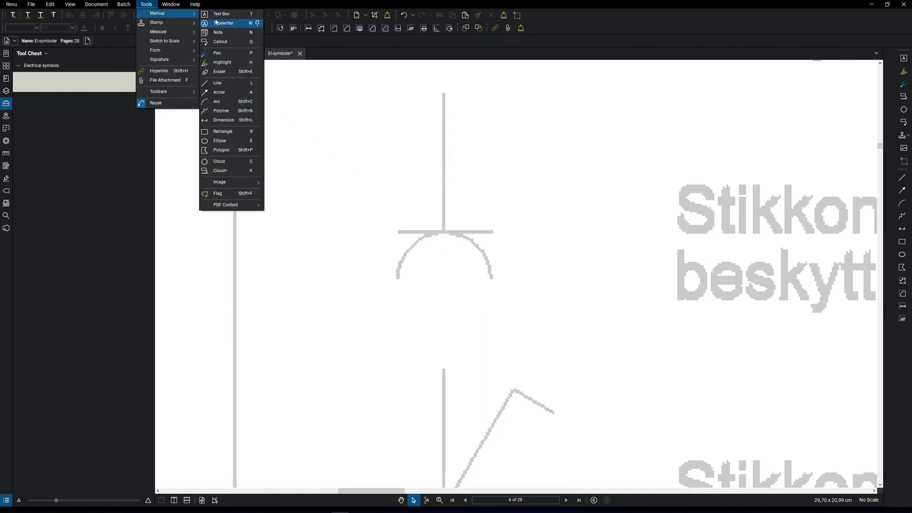
left_click(219, 82)
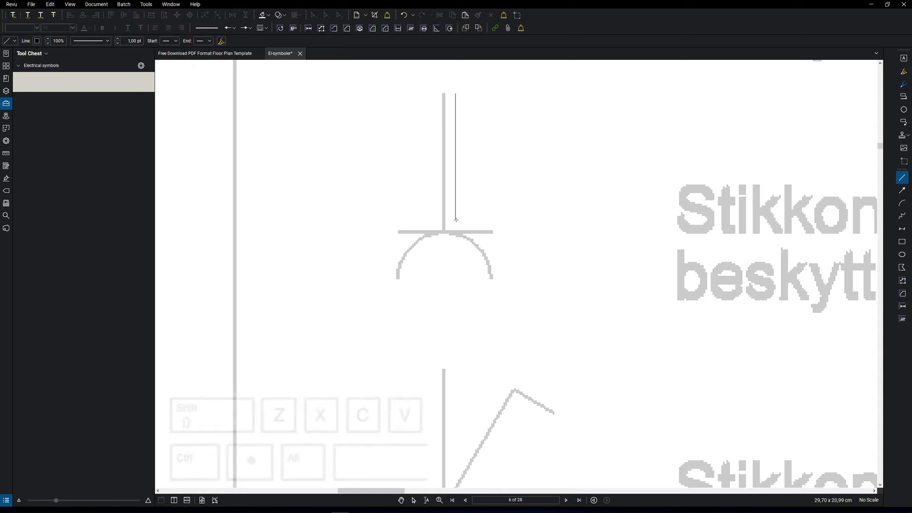
key("shift")
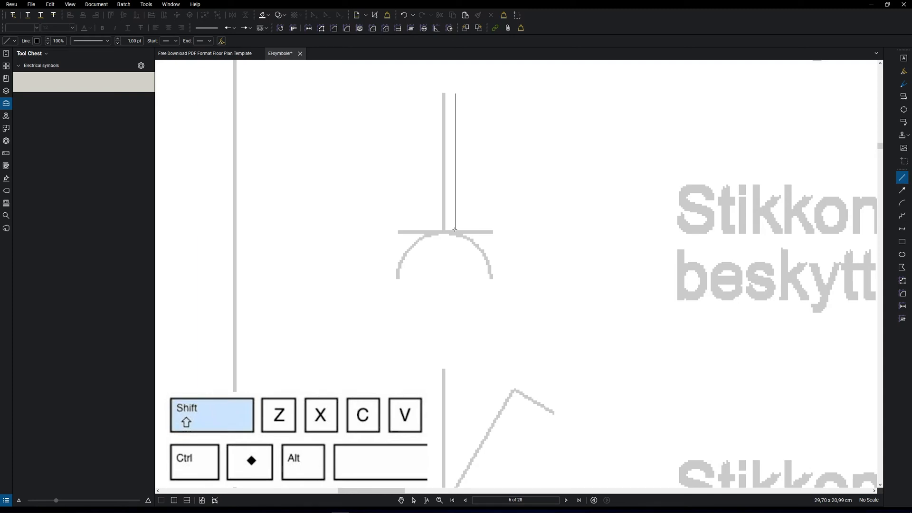
left_click(454, 163)
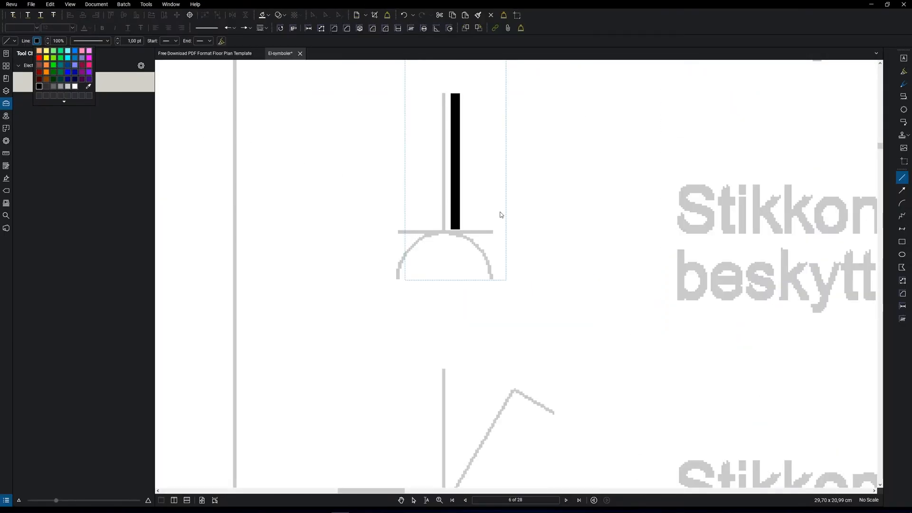
left_click(538, 196)
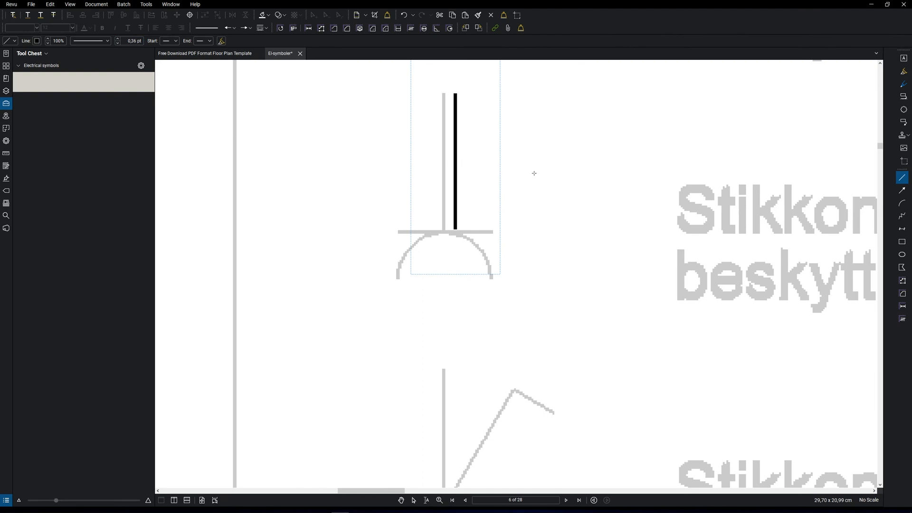
Position the black line over the grey vertical stroke.
left_click(455, 163)
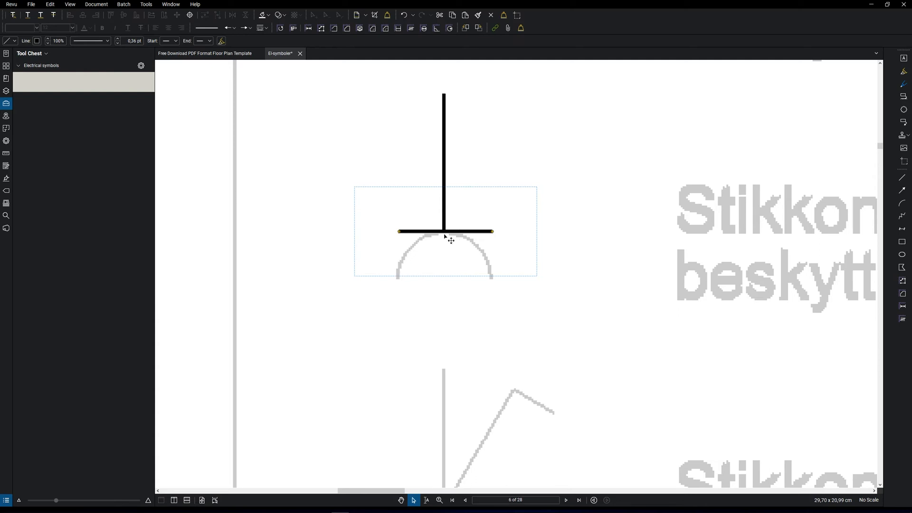
mouse_move(185, 68)
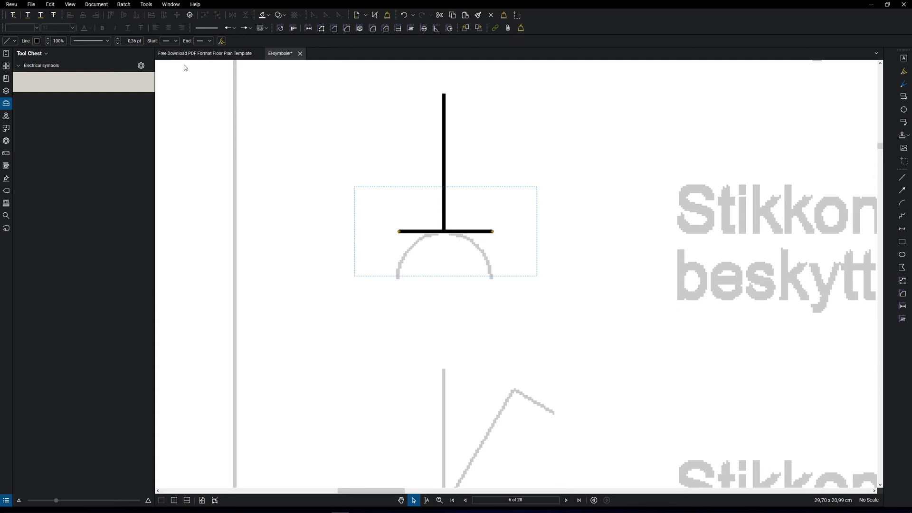
Draw a black arc over the semicircle's left half and add a horizontally flipped copy.
left_click(146, 4)
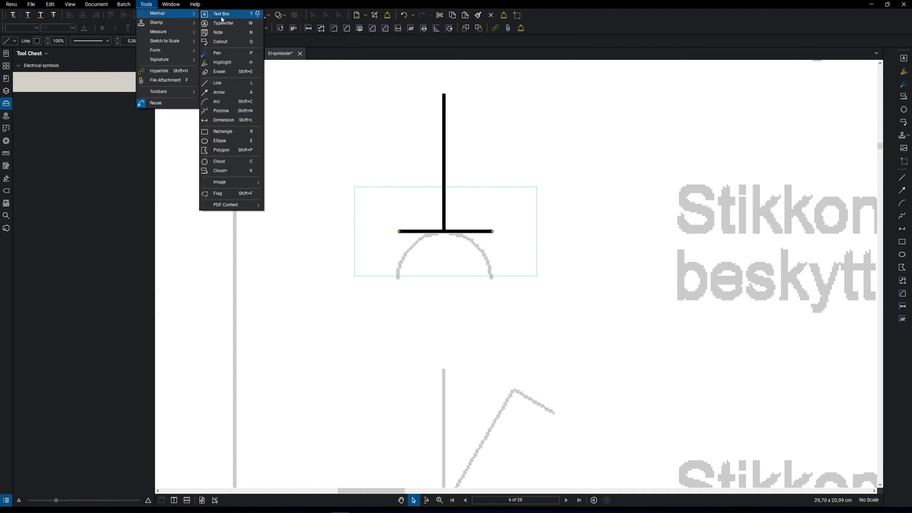
left_click(219, 101)
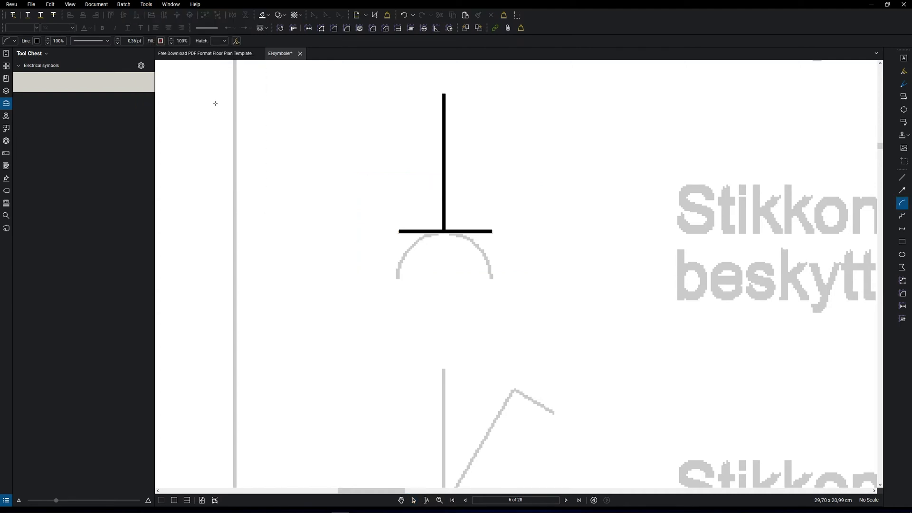
mouse_move(395, 276)
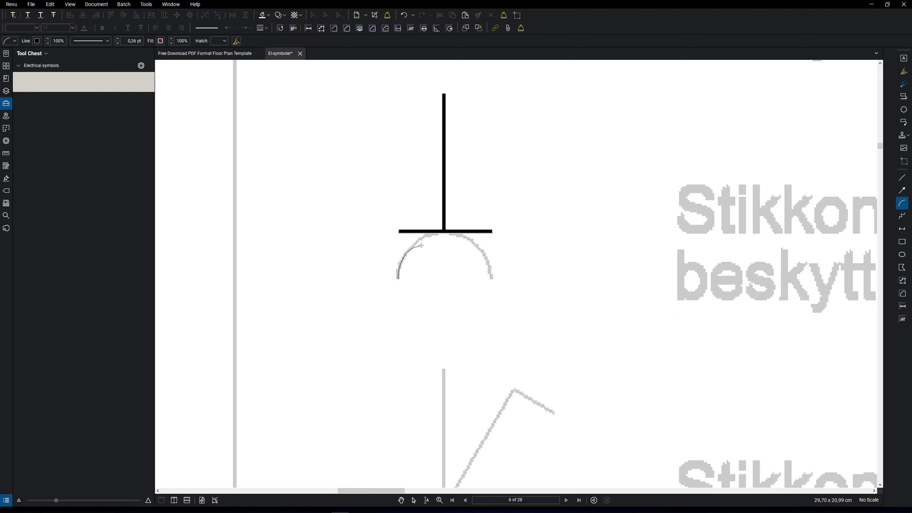
left_click(419, 262)
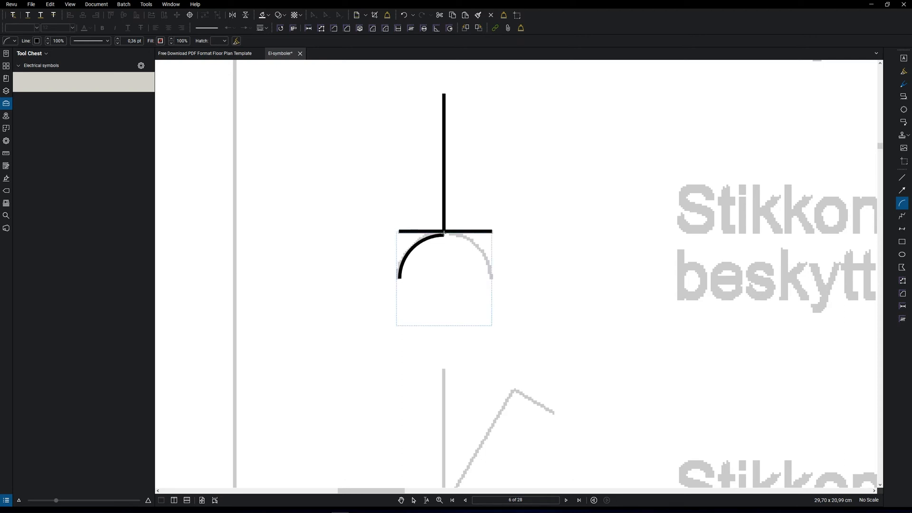
left_click(443, 278)
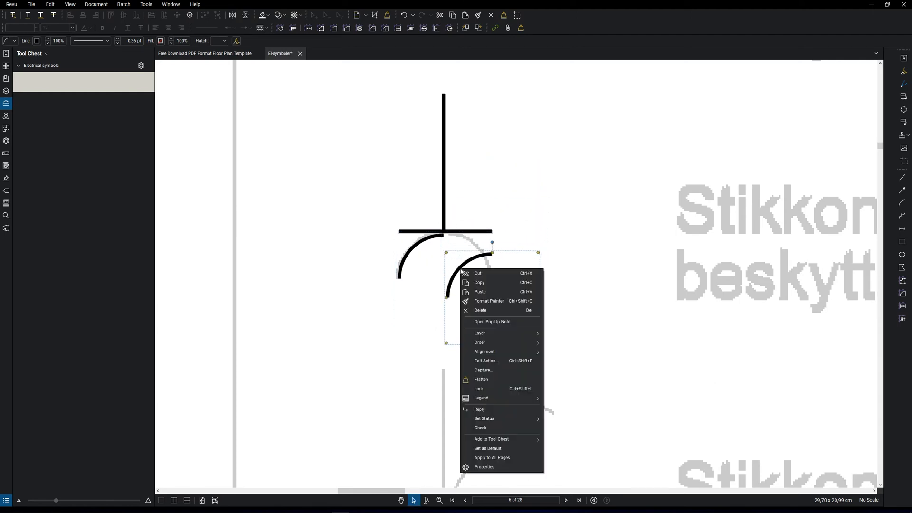
mouse_move(508, 418)
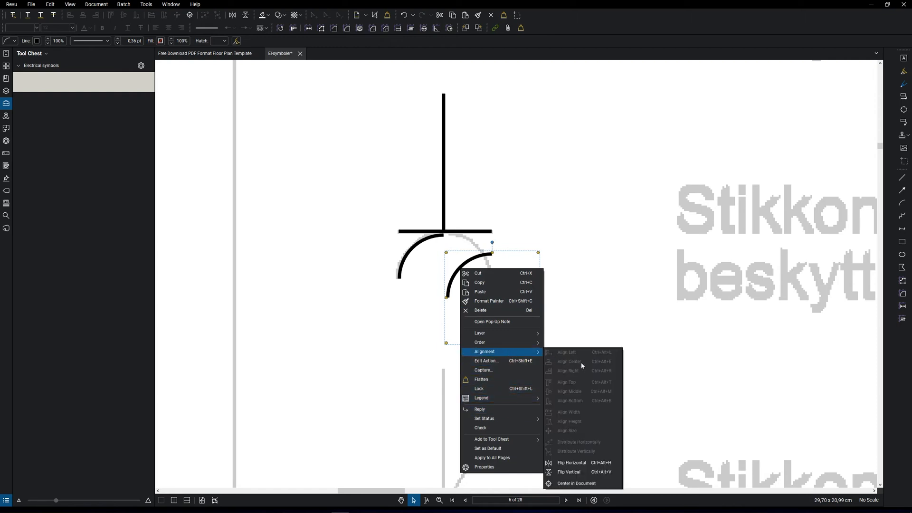
left_click(570, 462)
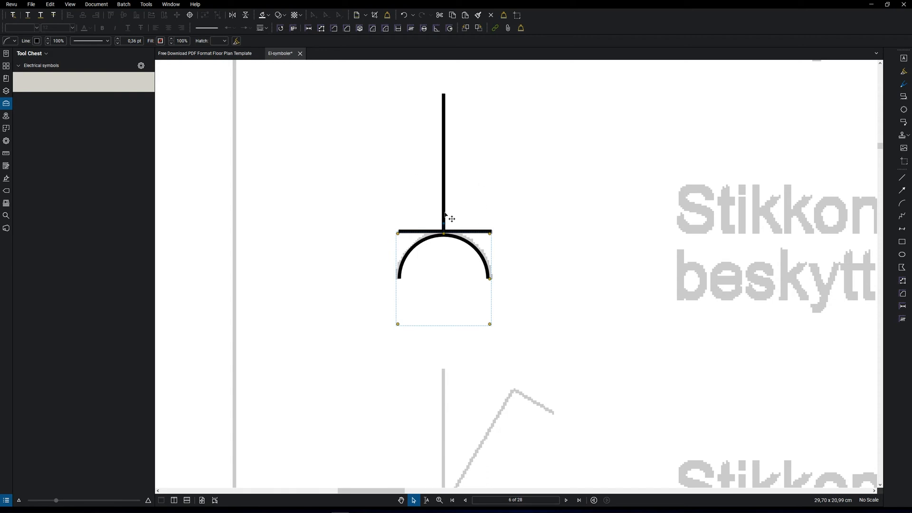
mouse_move(474, 241)
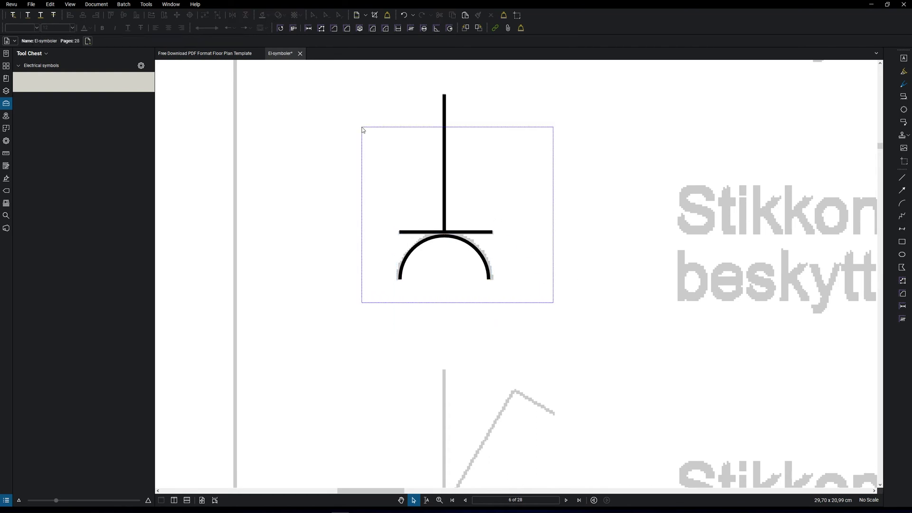
Select the traced socket parts and group them into a single markup.
key("ctrl+g")
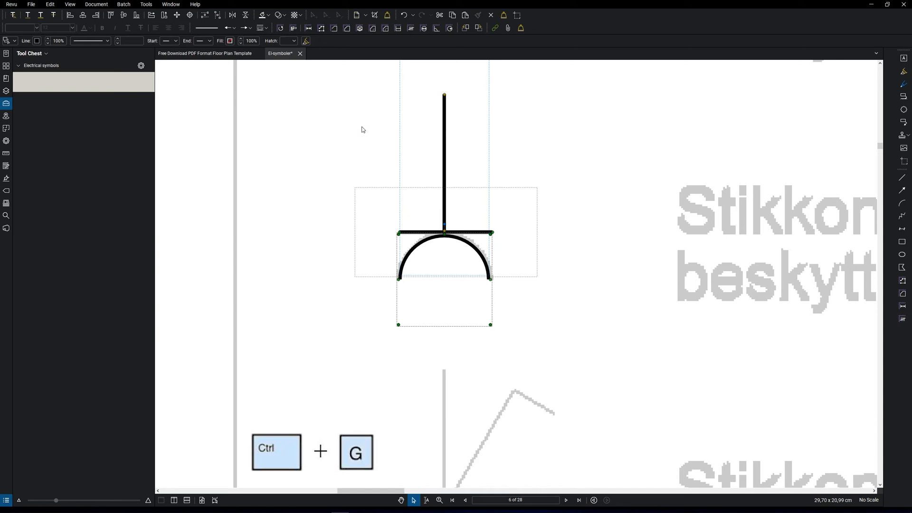
key("ctrl+g")
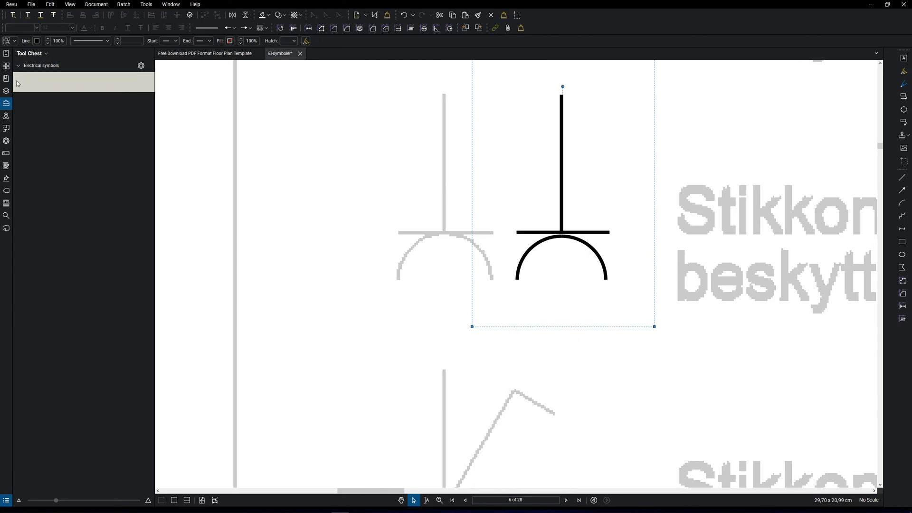
mouse_move(389, 165)
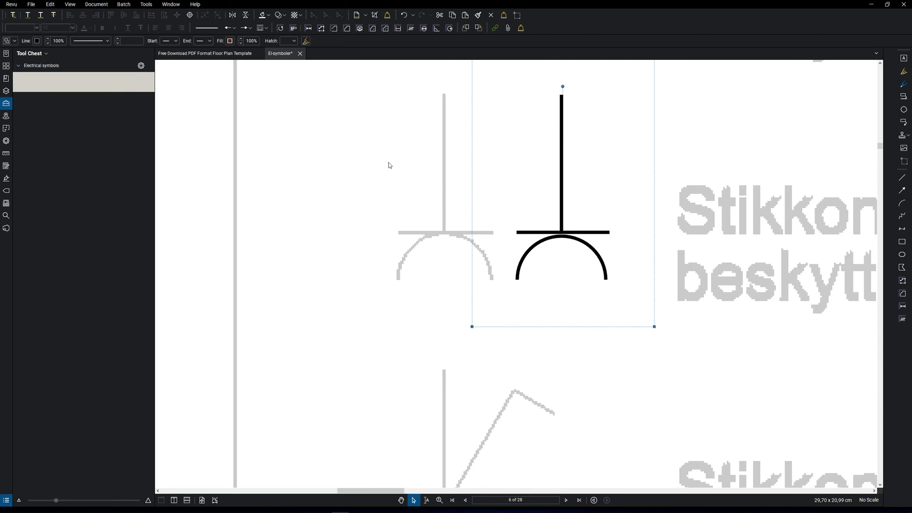
Add the grouped socket symbol to the Electrical symbols tool chest.
right_click(562, 210)
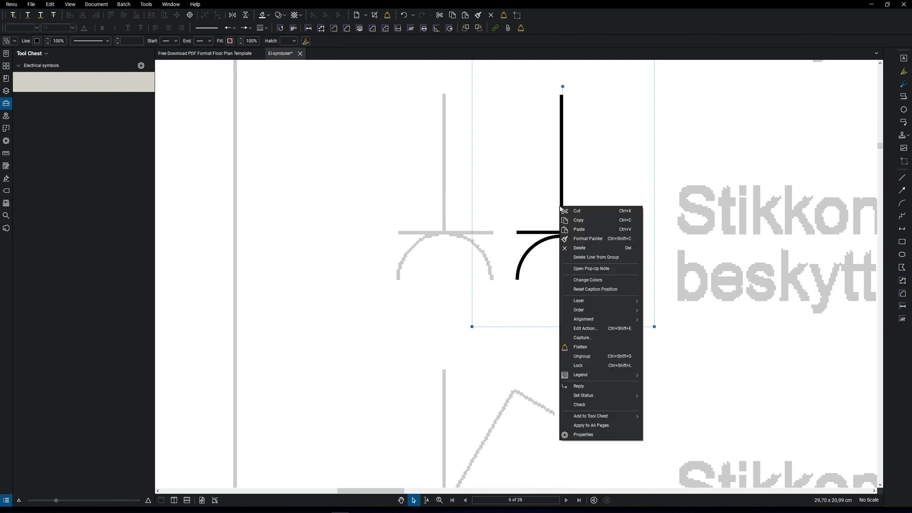
mouse_move(583, 396)
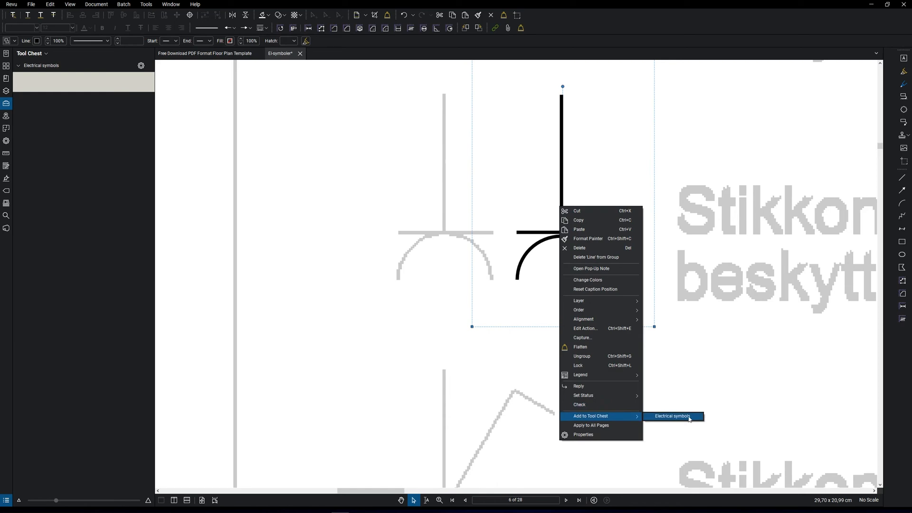
left_click(671, 416)
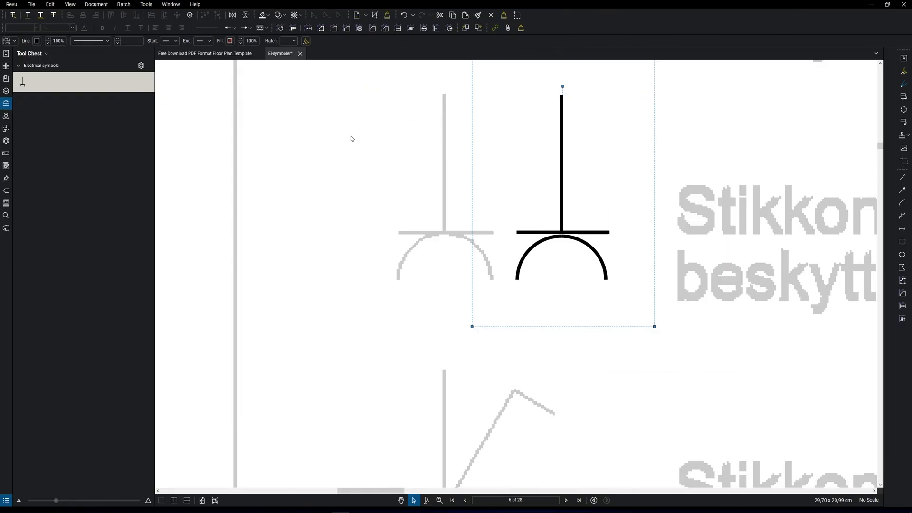
mouse_move(375, 163)
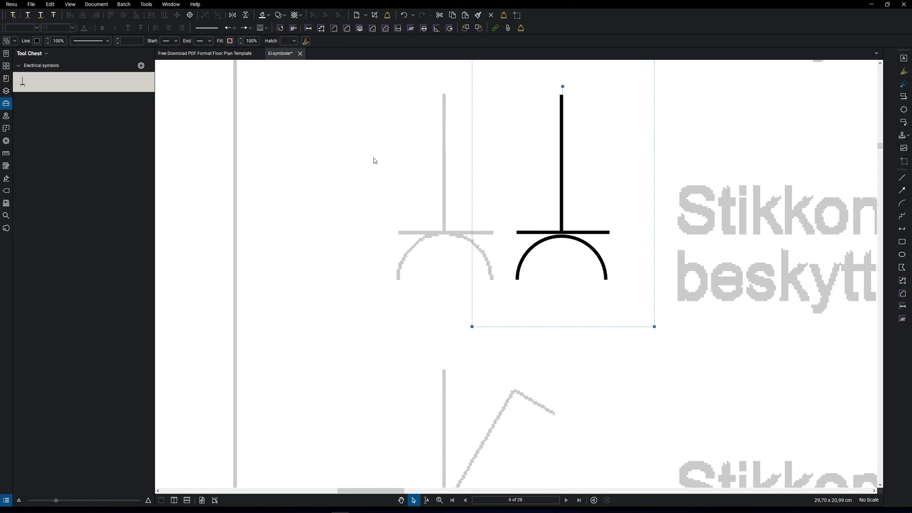
On the floor plan, place the saved socket symbol in the upper-left bedroom.
left_click(205, 53)
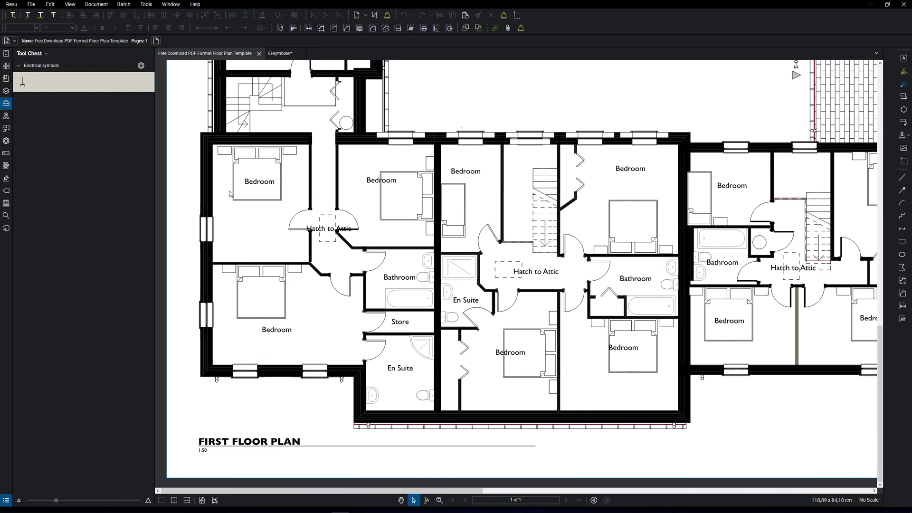
left_click(23, 83)
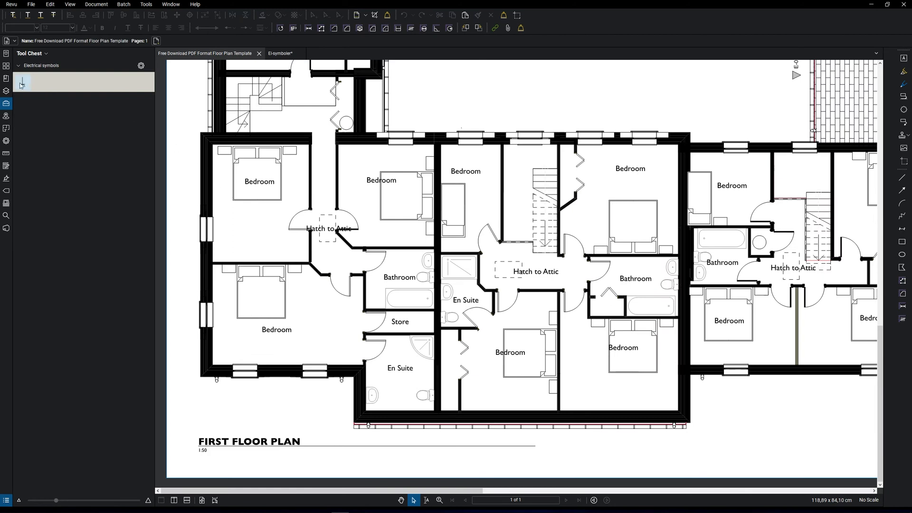
left_click(22, 81)
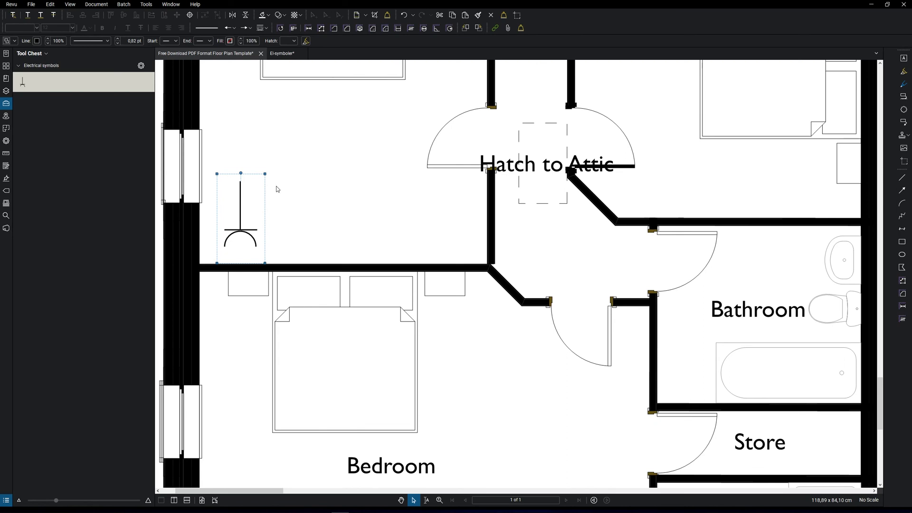
mouse_move(285, 216)
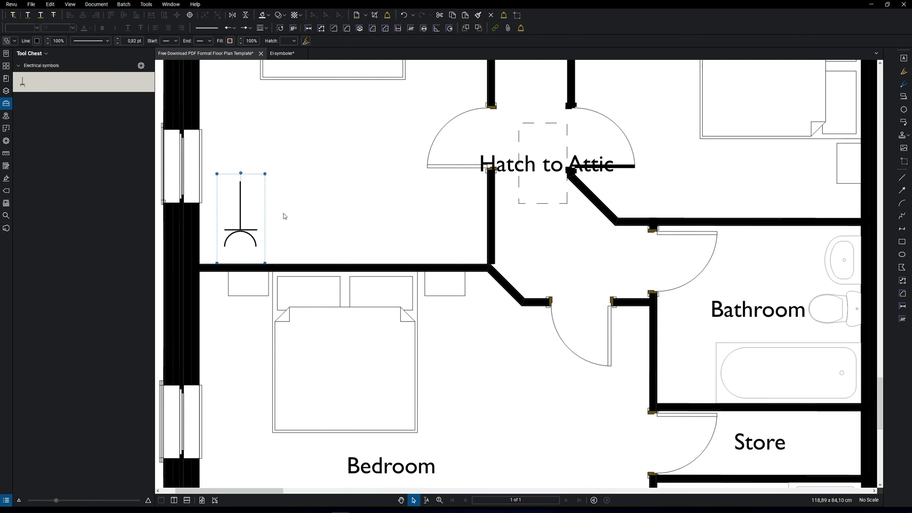
mouse_move(257, 234)
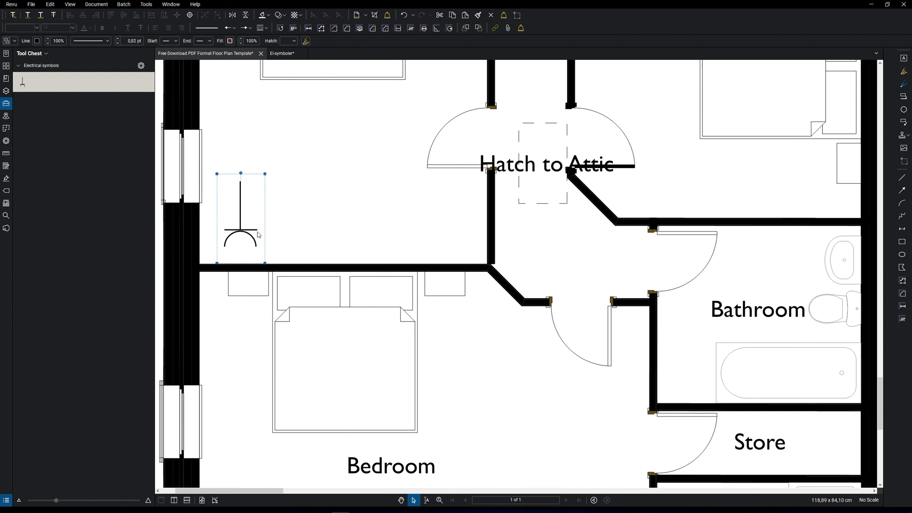
Flip the bedroom socket symbol vertically so its stem touches the wall below.
right_click(256, 234)
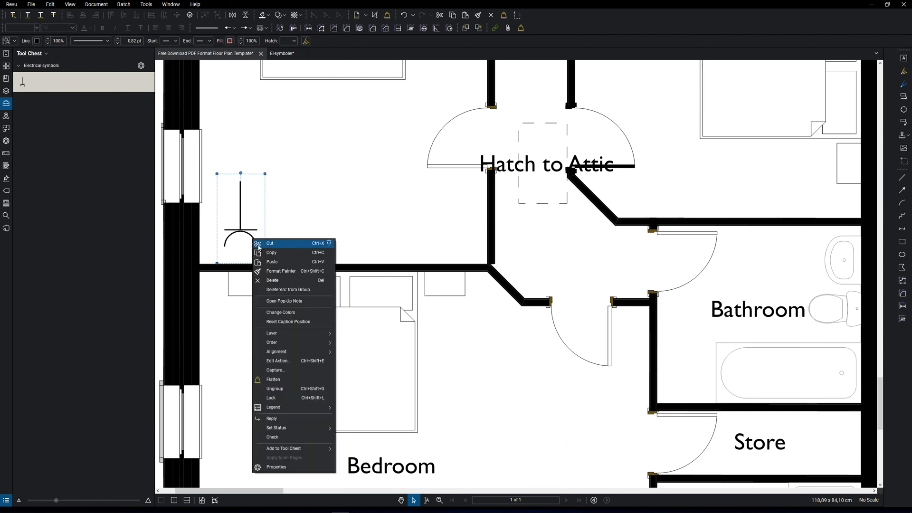
mouse_move(276, 352)
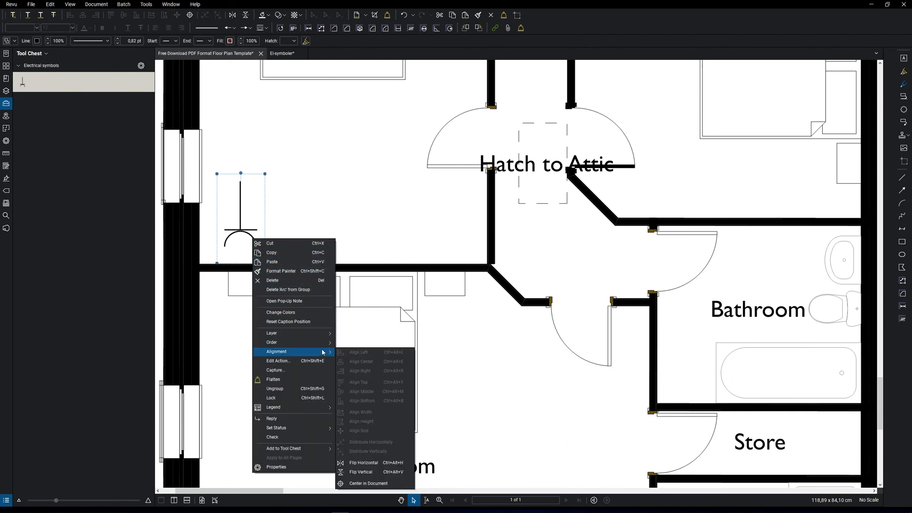
left_click(360, 471)
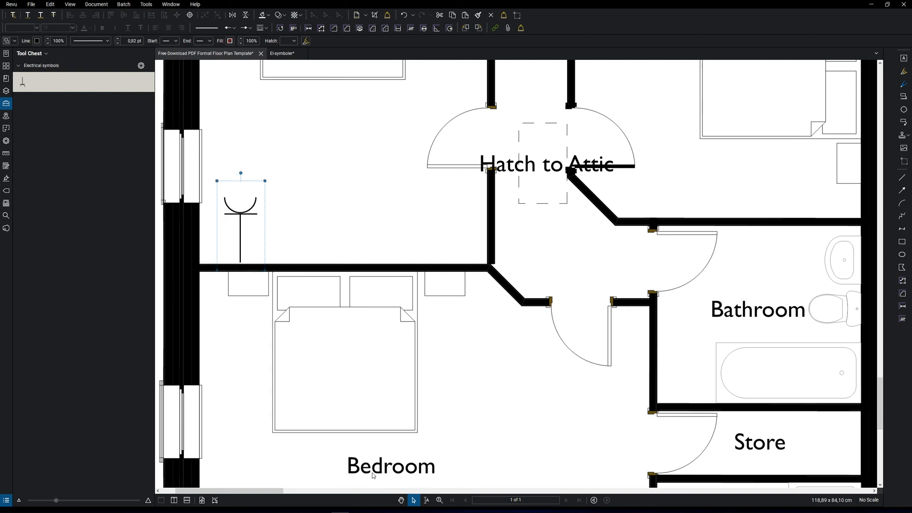
mouse_move(386, 394)
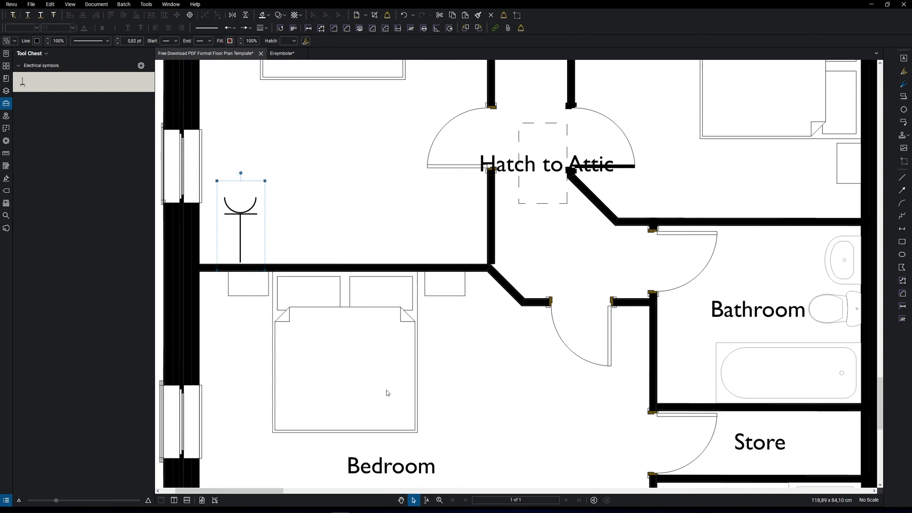
mouse_move(440, 361)
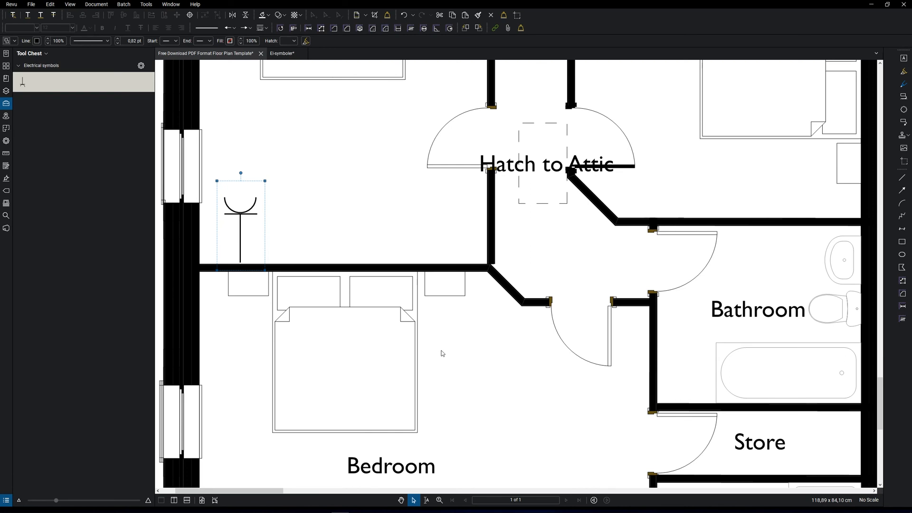
mouse_move(420, 341)
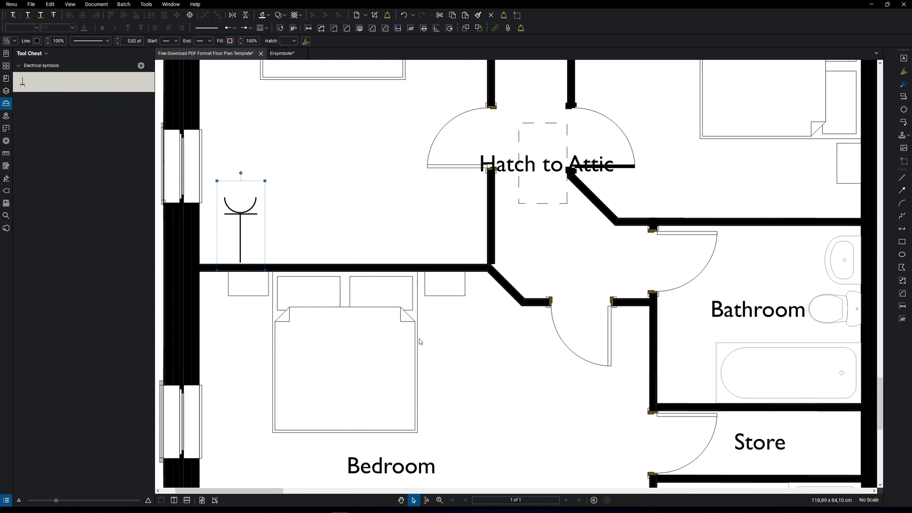
Apply Luminosity, Saturation and Hue color processing at luminosity 52 to grey the plan.
left_click(96, 5)
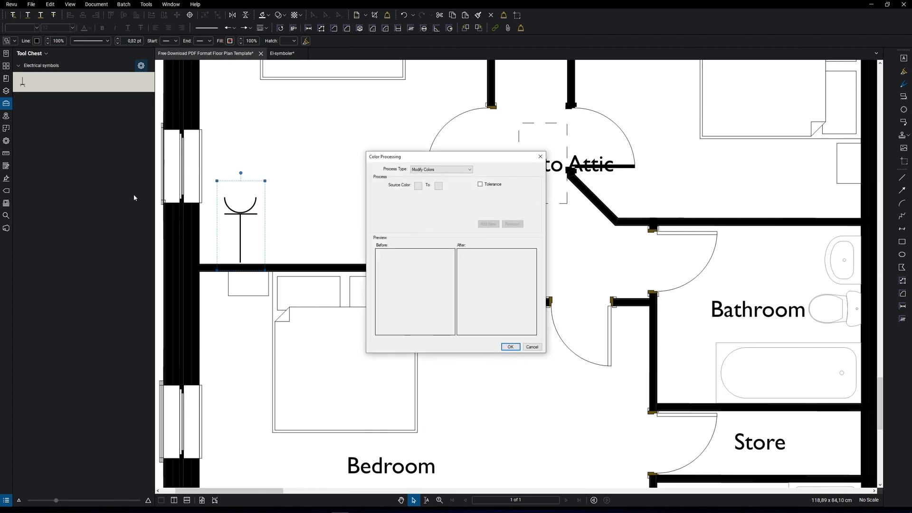
left_click(440, 169)
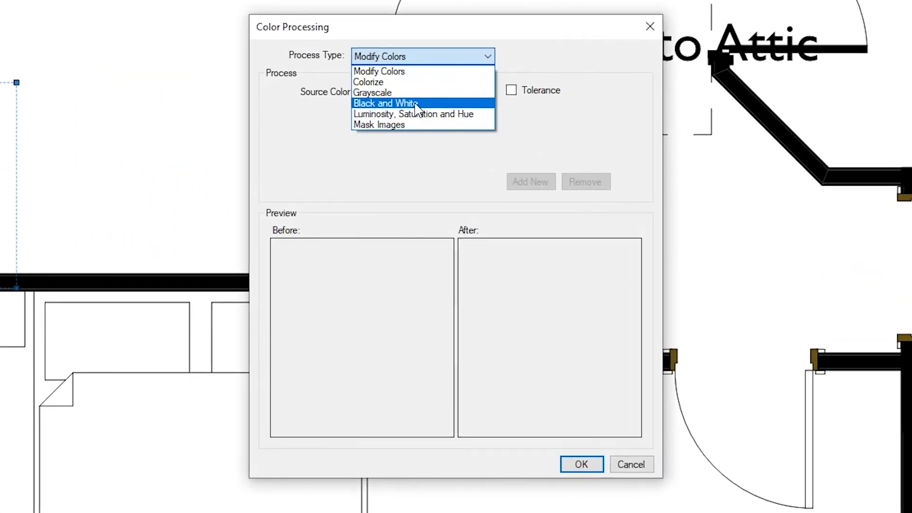
left_click(413, 115)
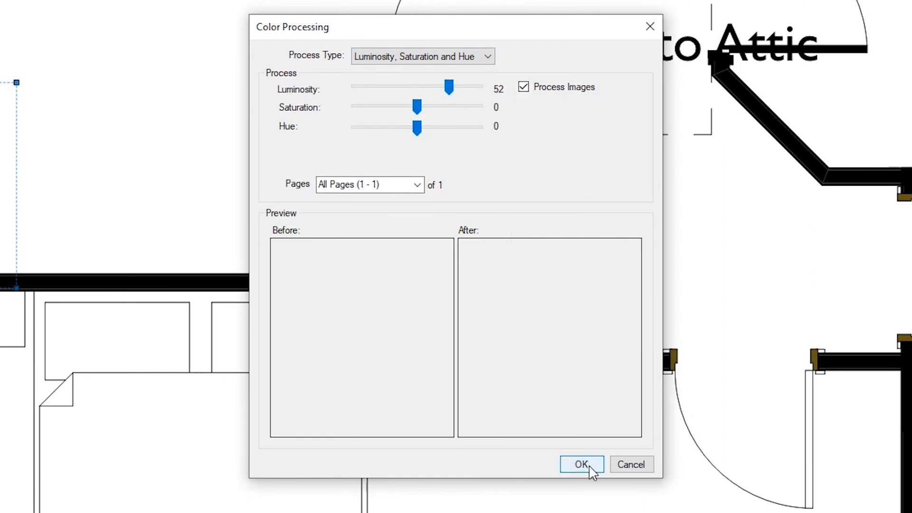
left_click(581, 464)
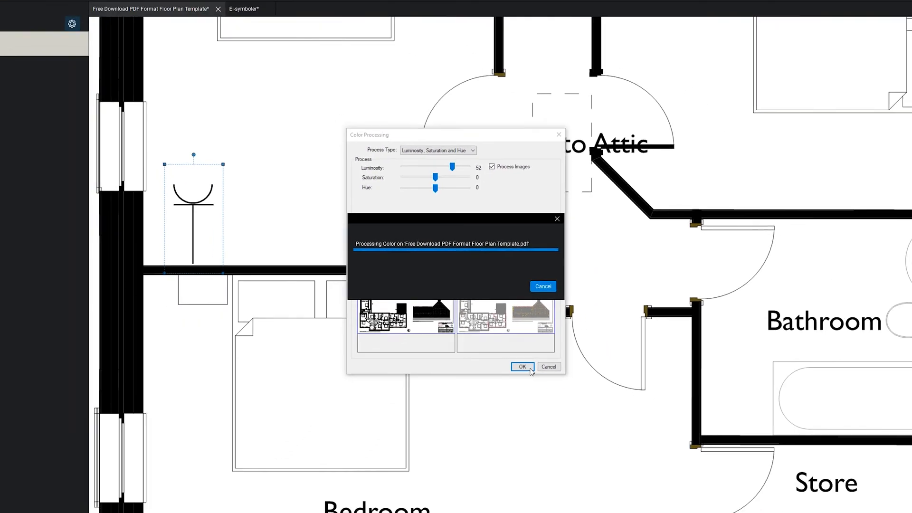
left_click(521, 366)
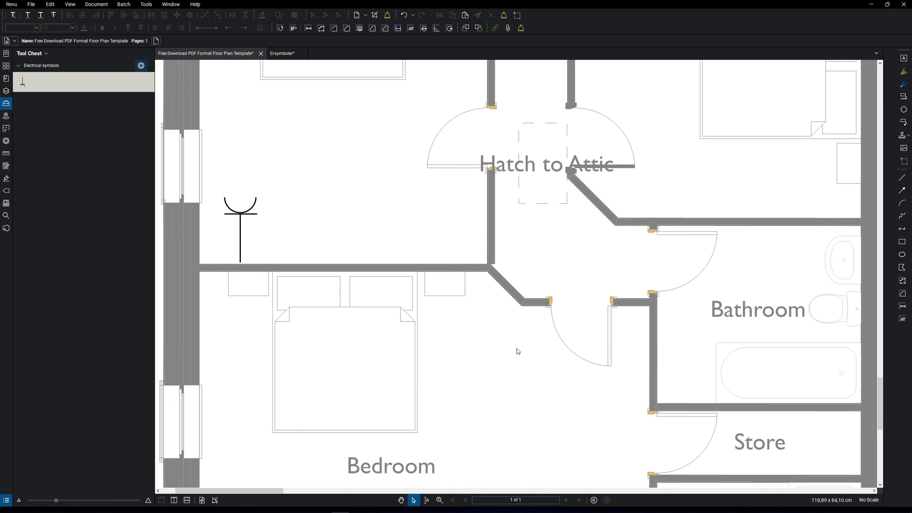
mouse_move(262, 215)
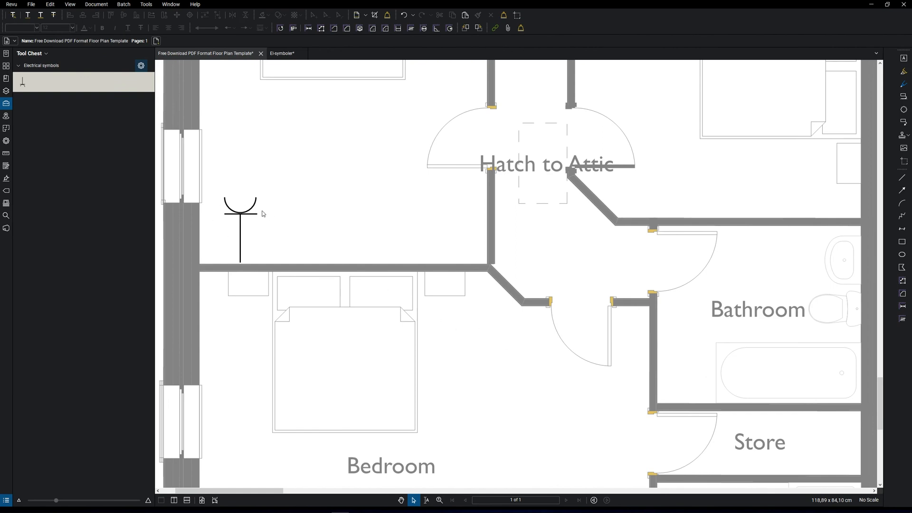